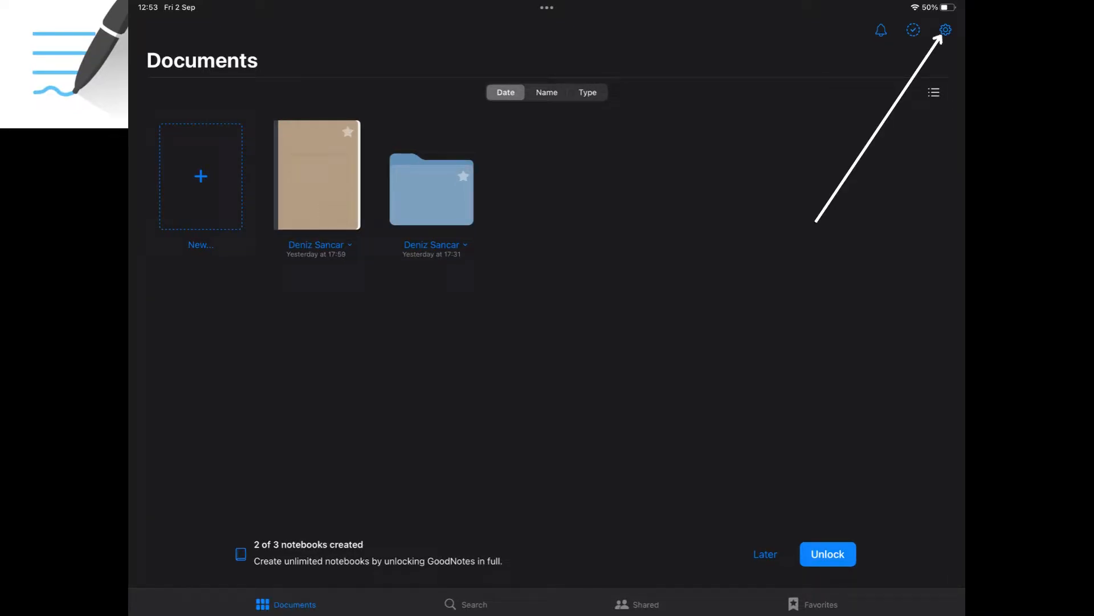
View the Go limitless full-version unlock offer from the gear menu, then dismiss it.
click(944, 30)
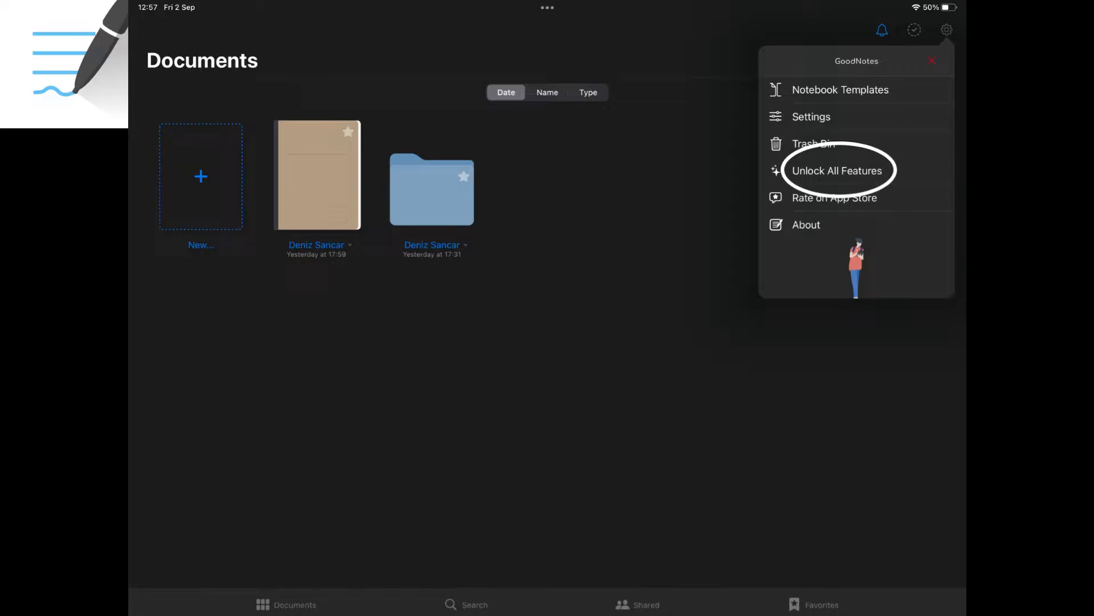
click(838, 169)
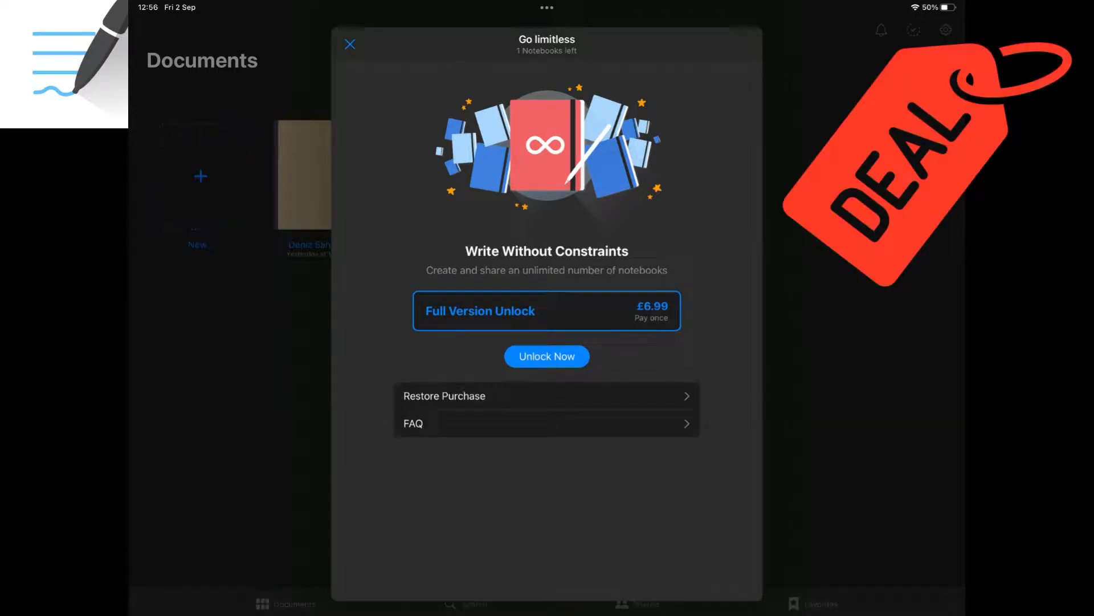
click(350, 44)
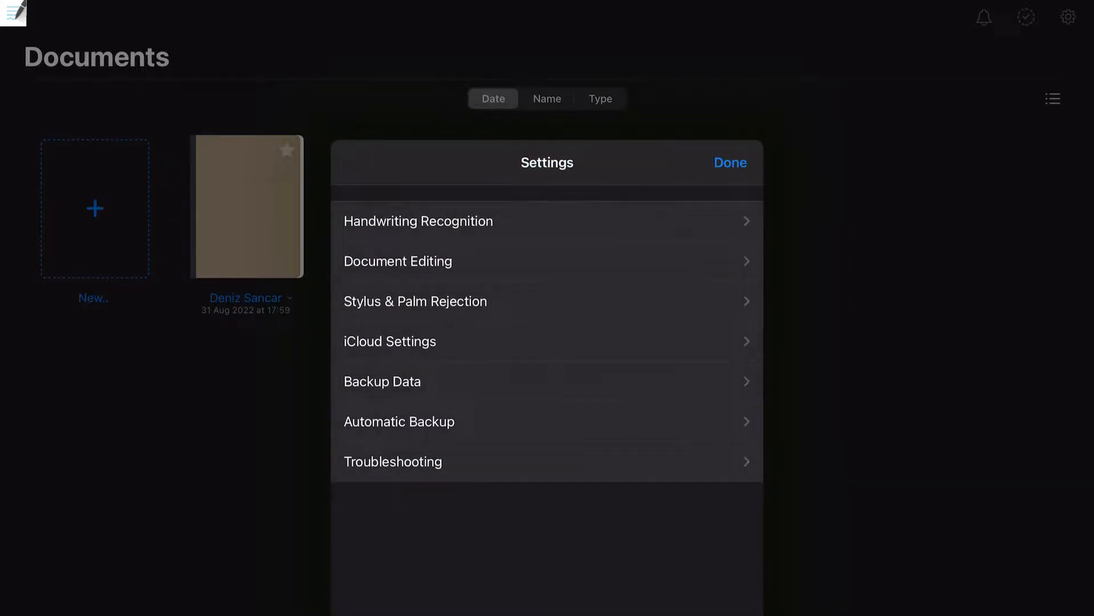
View the Stylus & Palm Rejection settings and return to the options menu.
click(415, 301)
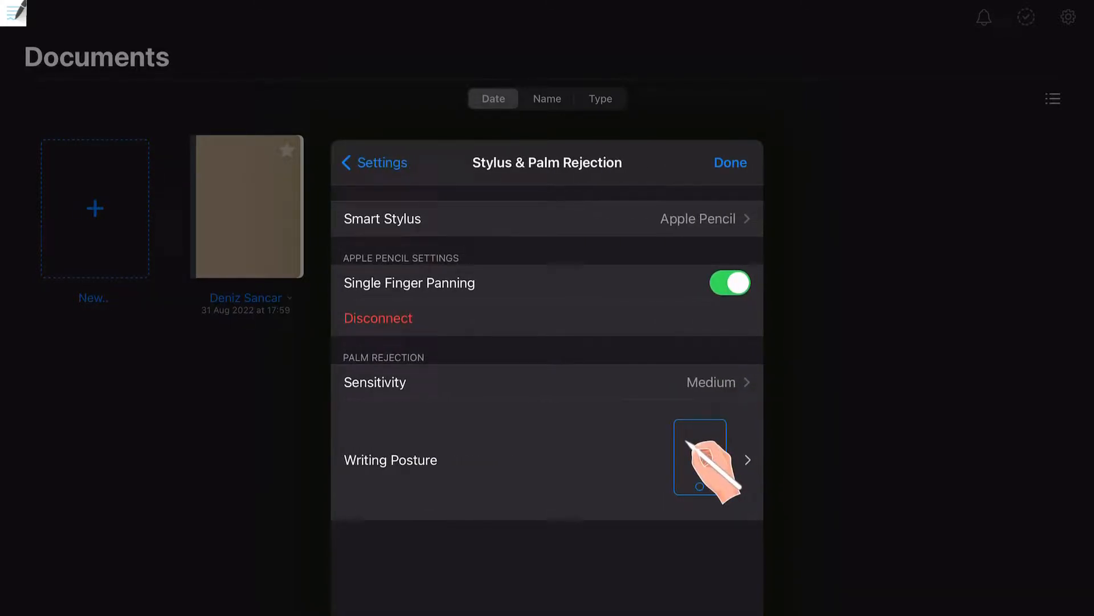
click(698, 459)
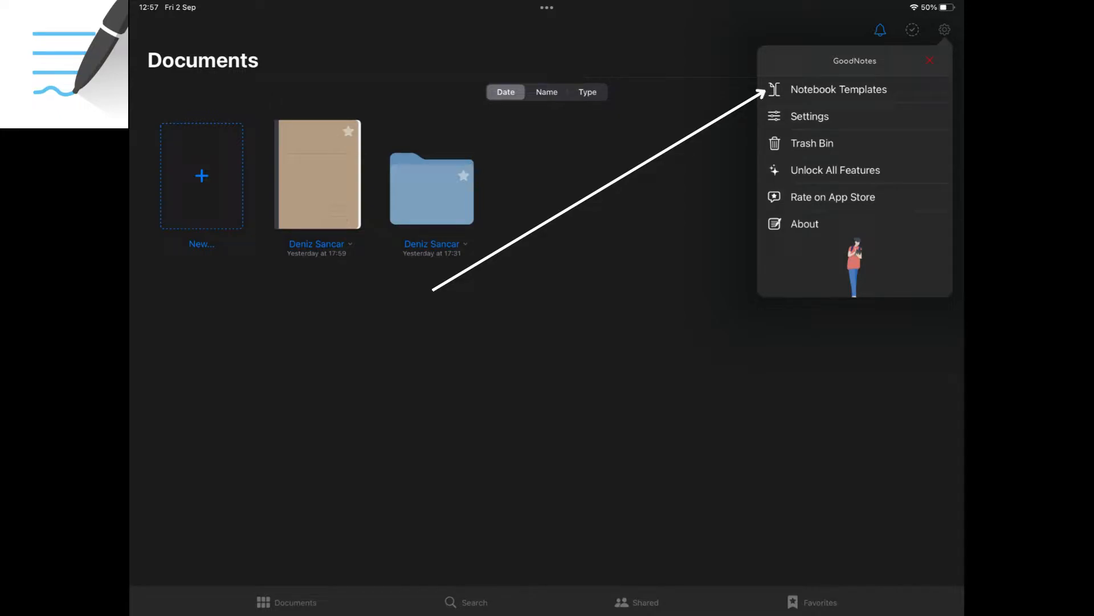
Browse Notebook Templates for A4 paper, showing All Paper colours in Portrait layout.
click(838, 89)
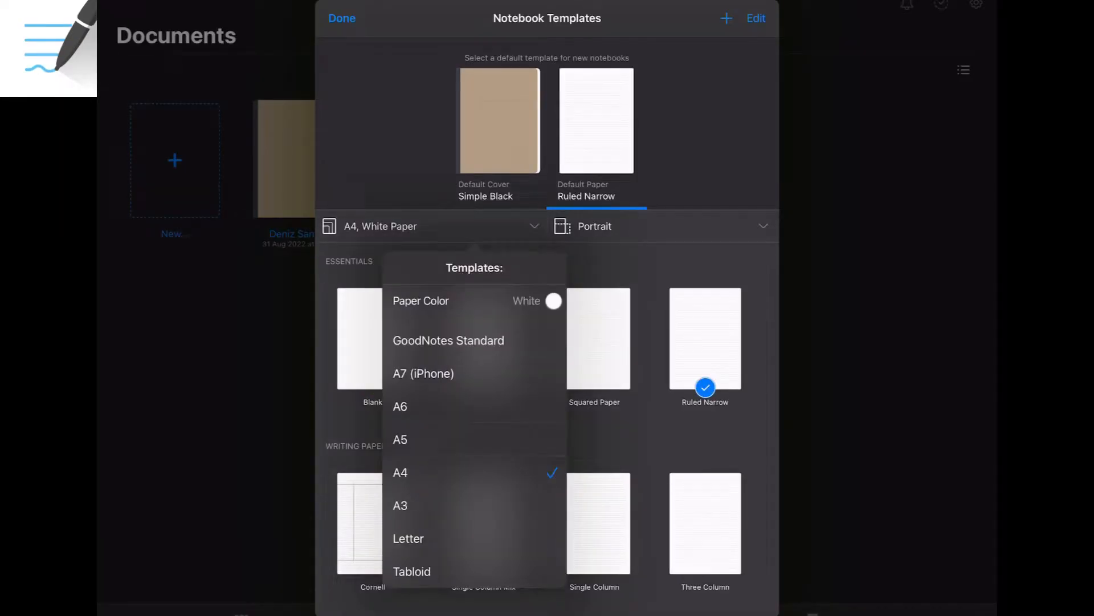
click(553, 300)
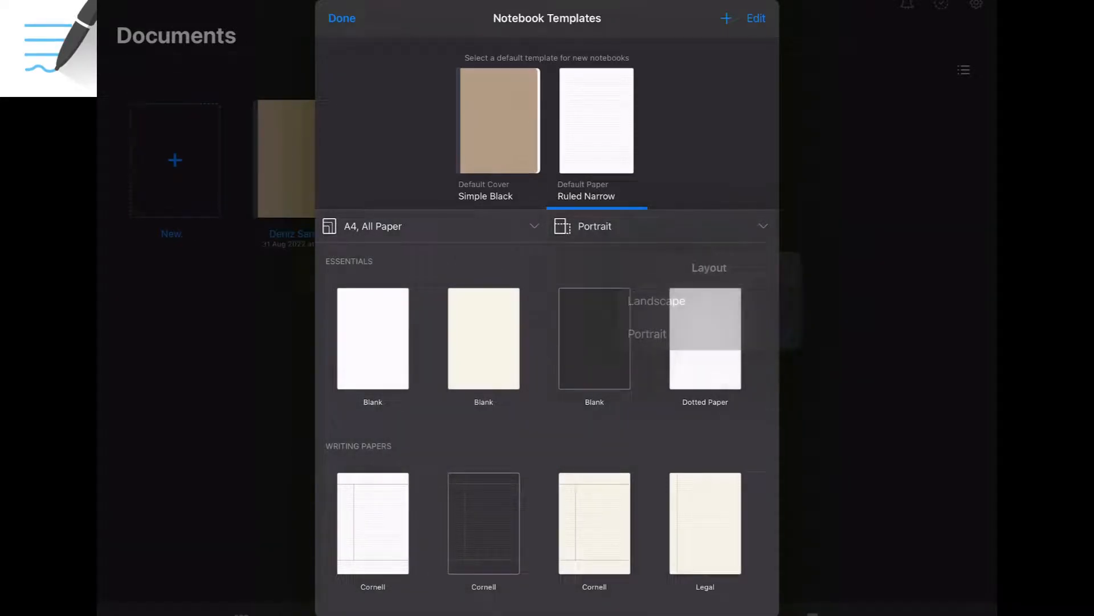
click(341, 18)
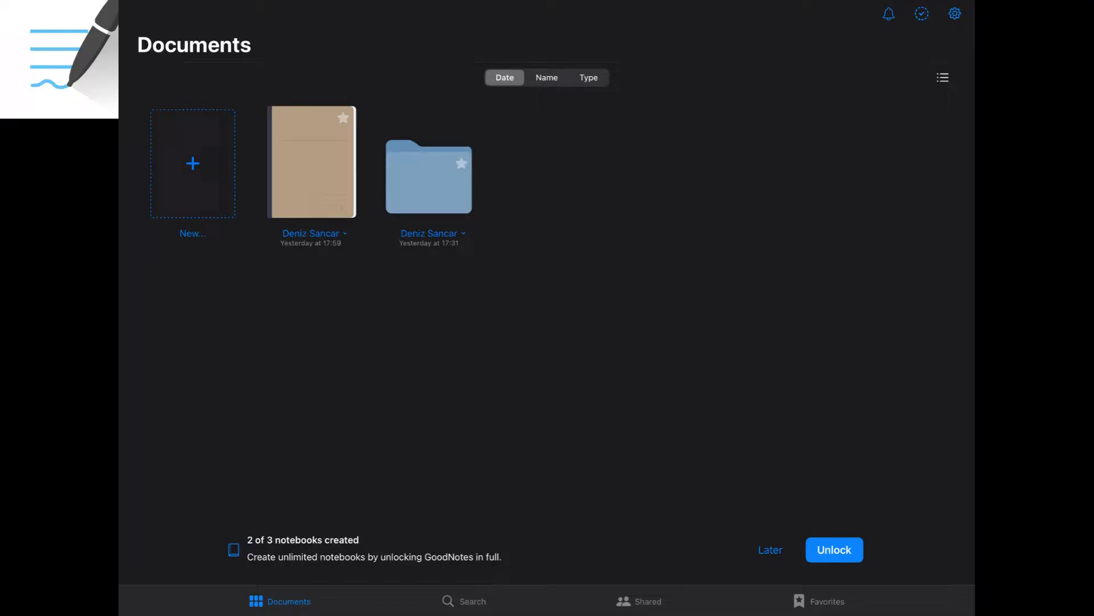
Check the New… creation choices, then open the Deniz Sancar notebook's lined page.
click(192, 163)
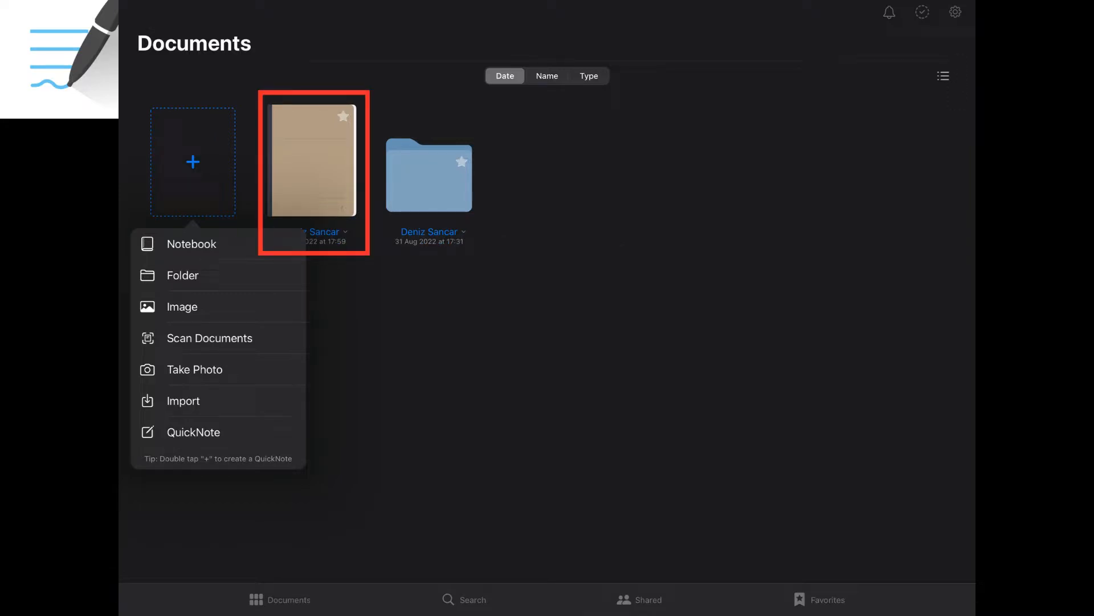
click(429, 174)
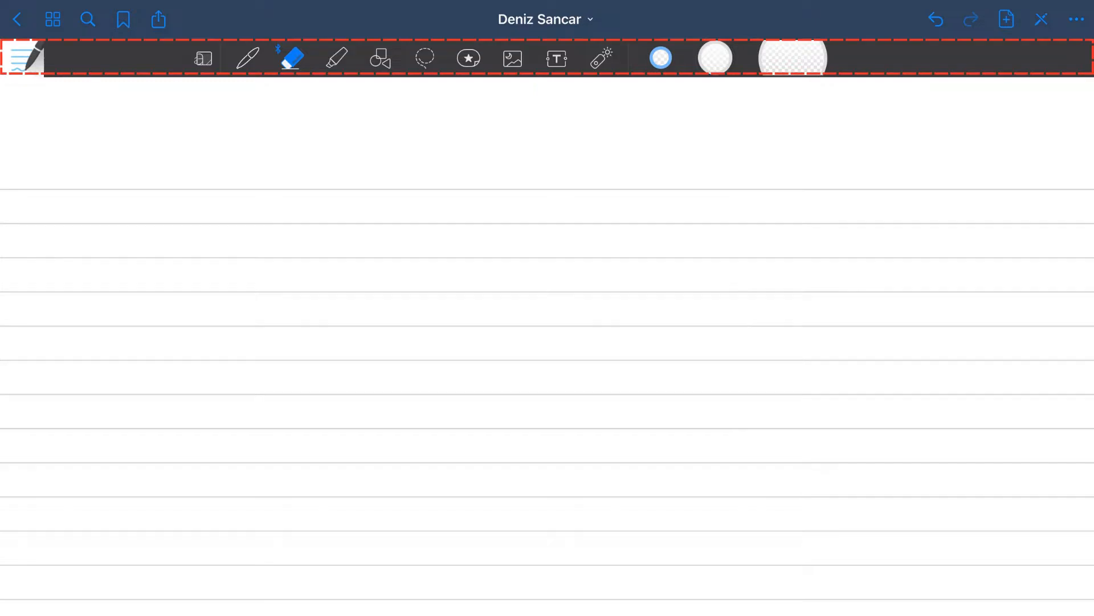
Write fountain, ballpoint and brush pen samples, review Draw and Hold, and sketch a snapped circle.
click(247, 57)
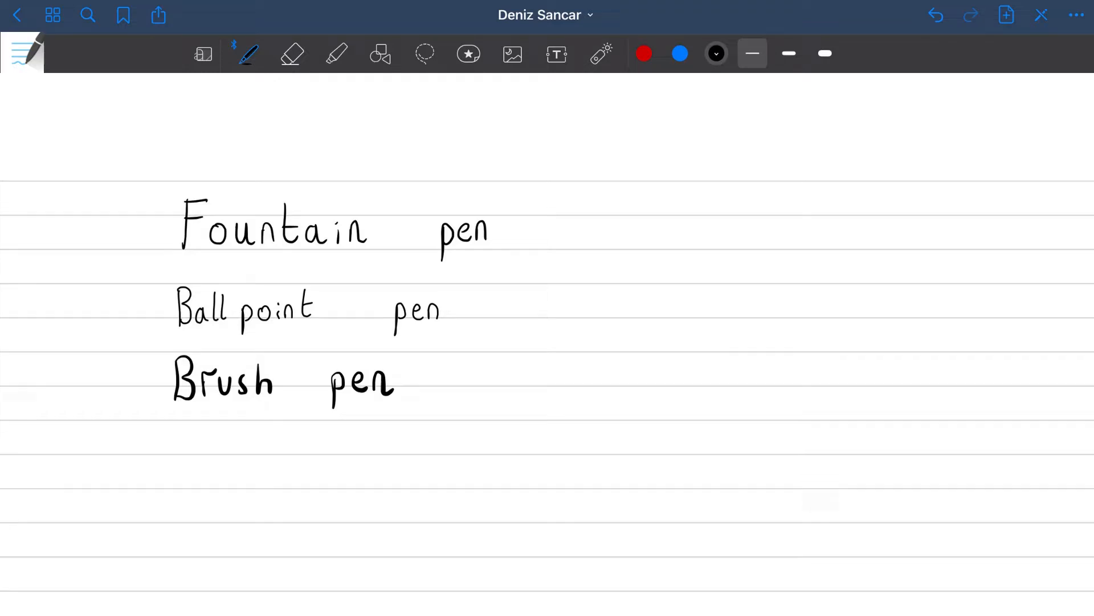
click(248, 53)
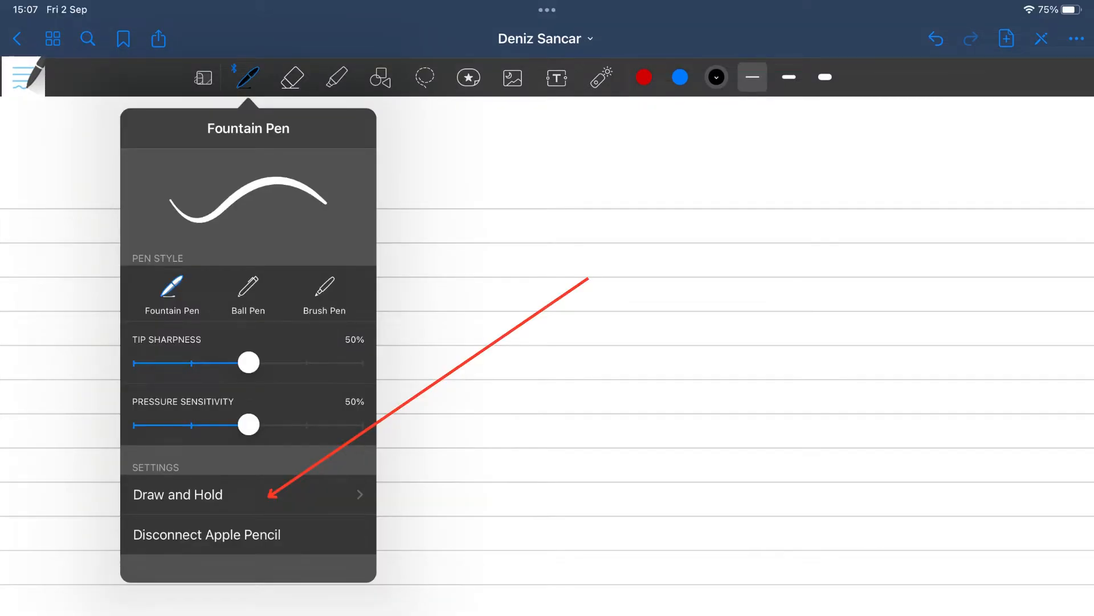
click(177, 493)
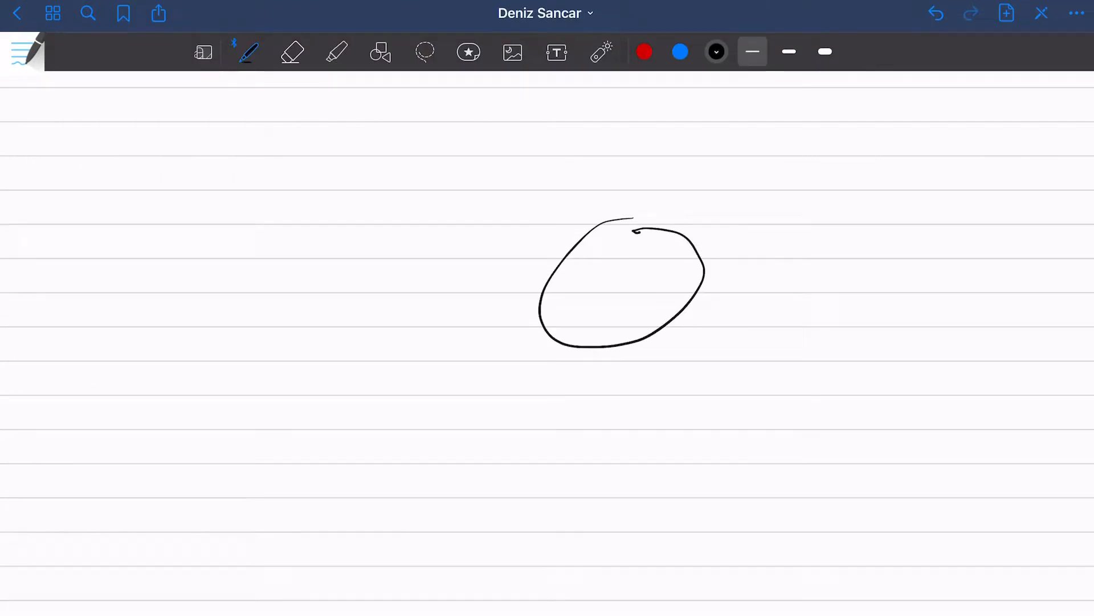
click(292, 53)
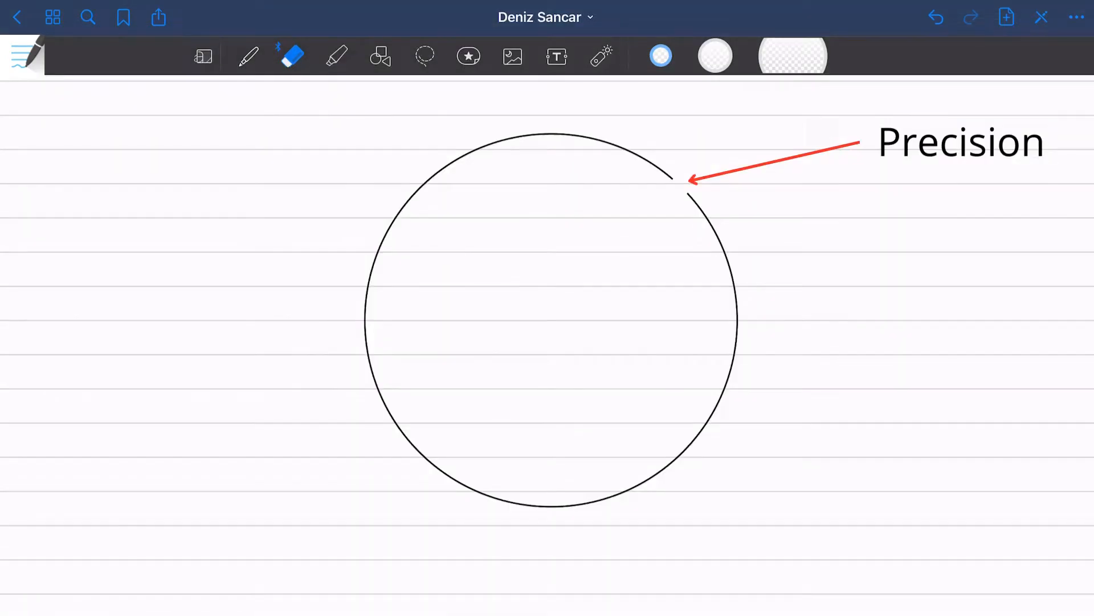
Choose precise erasing and remove short sections from the circle's right edge.
click(290, 55)
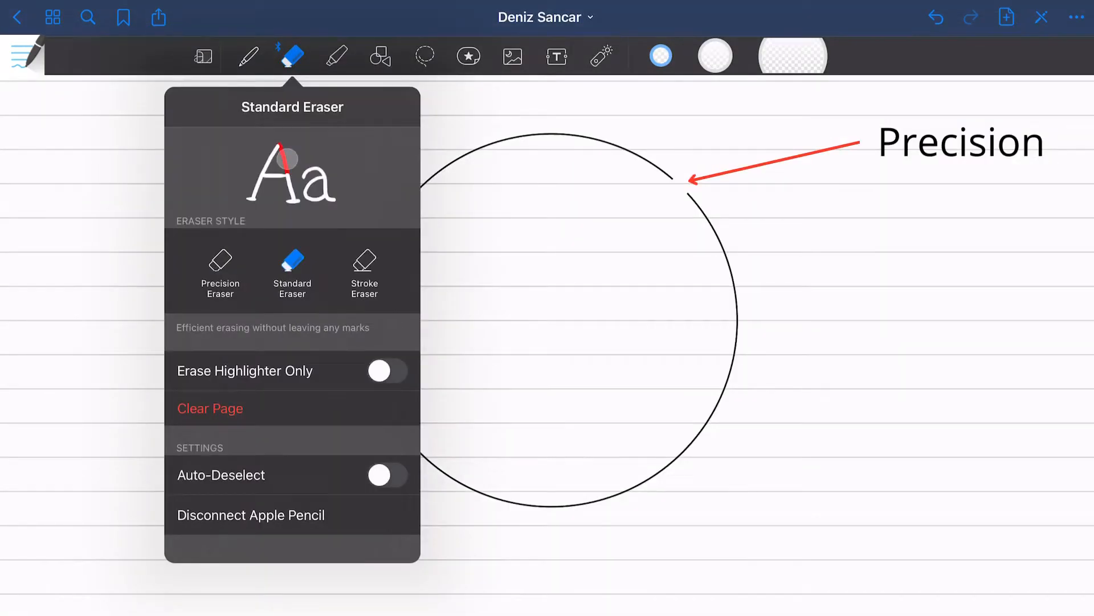
click(219, 273)
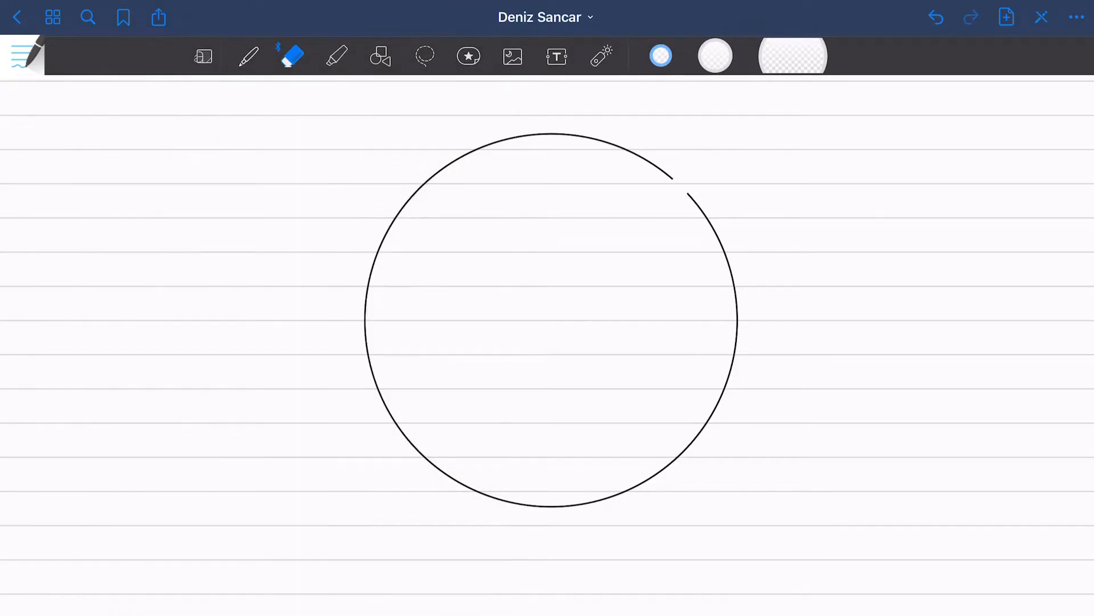
click(291, 56)
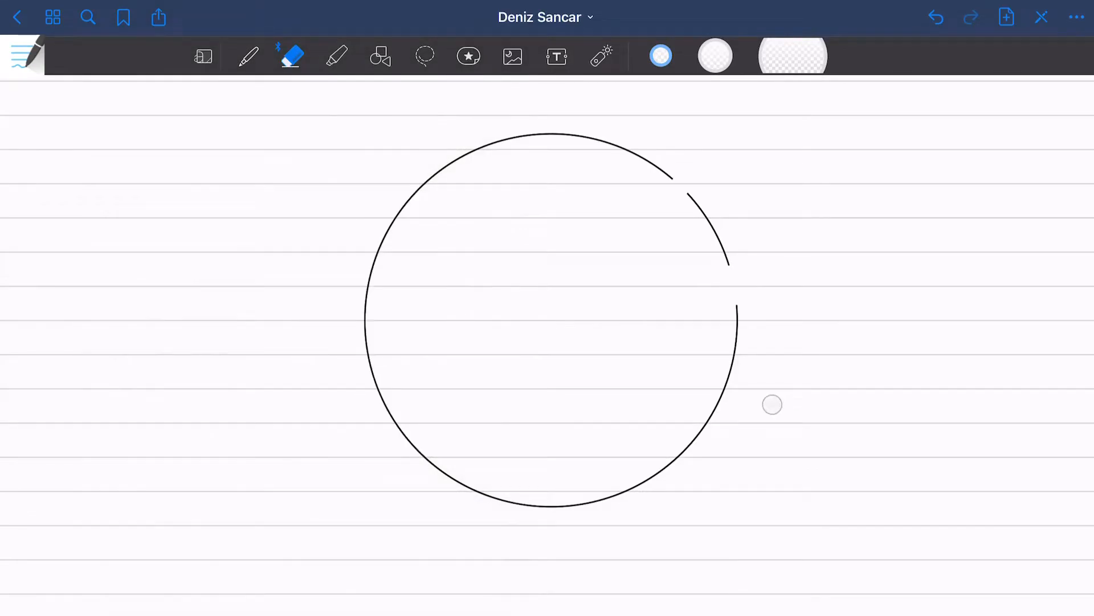
click(292, 55)
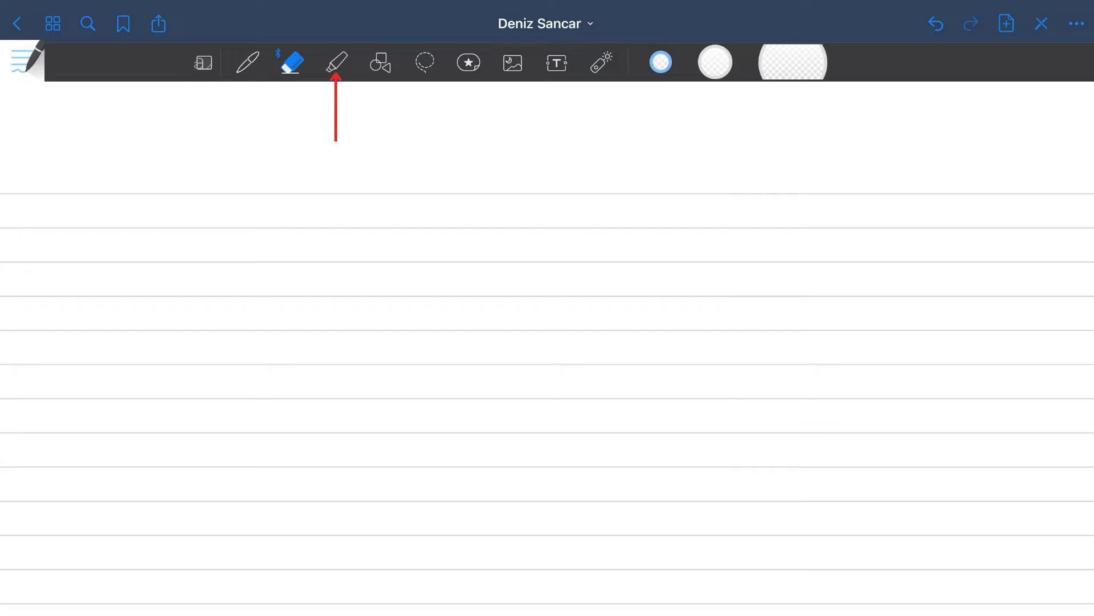
Try the Highlighter, draw a triangle and rectangle, and lasso 'Subscribe to my channel' lower on the page.
click(380, 55)
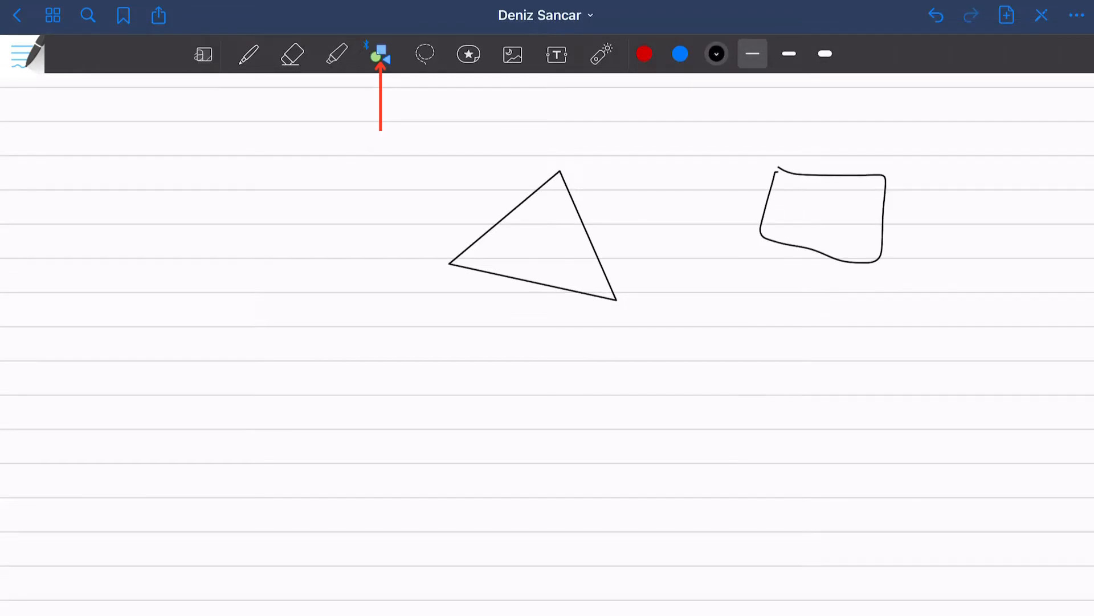
click(292, 54)
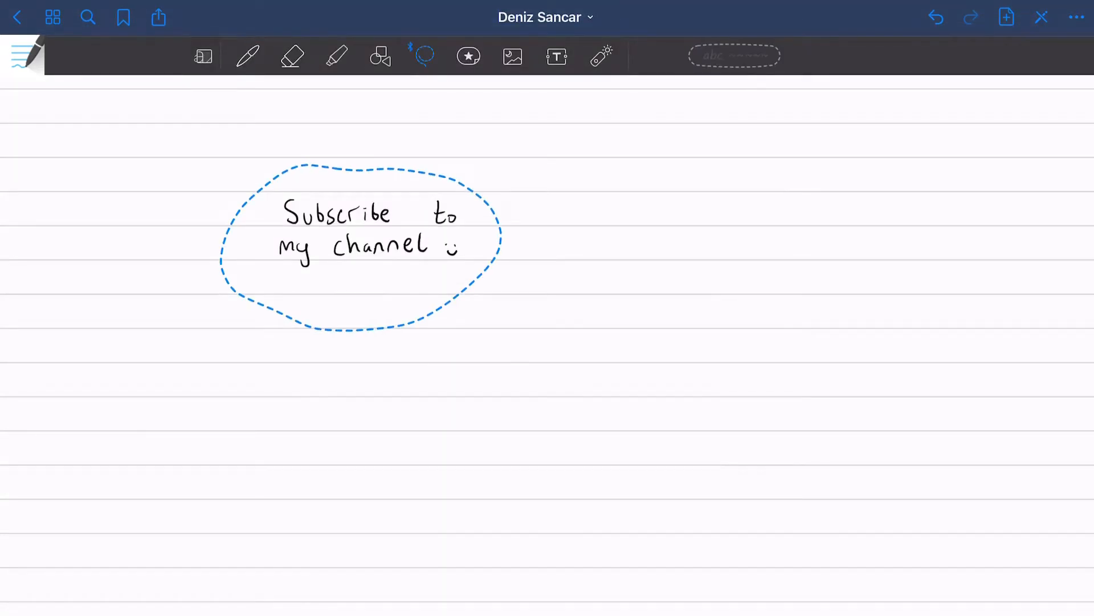
drag(359, 247, 422, 289)
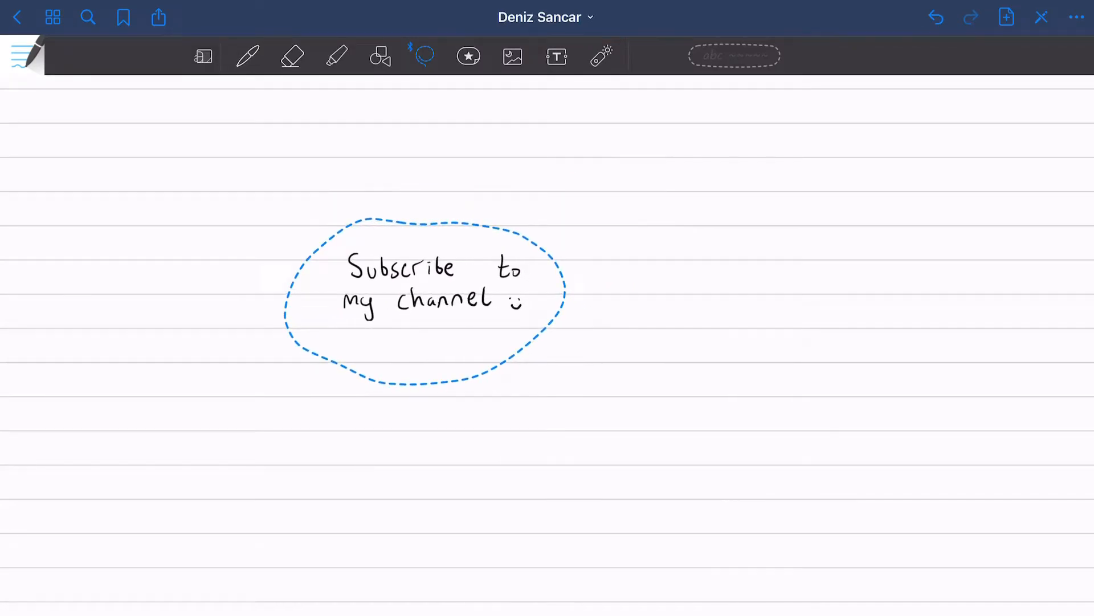
click(425, 293)
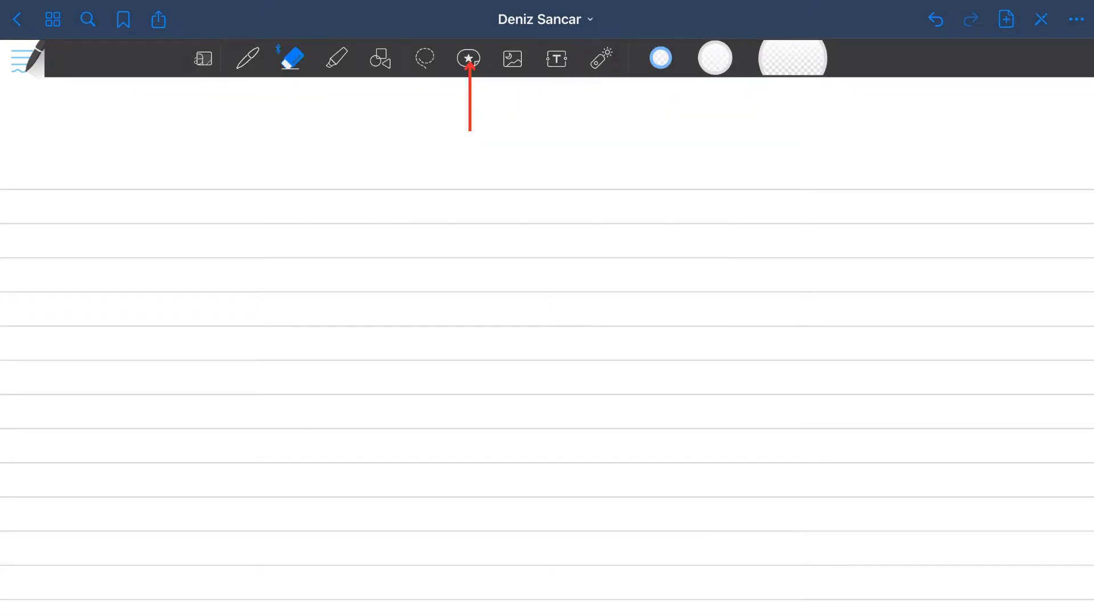
View the Elements collection, then trace a fading red Laser Pointer trail stroke across the page.
click(467, 58)
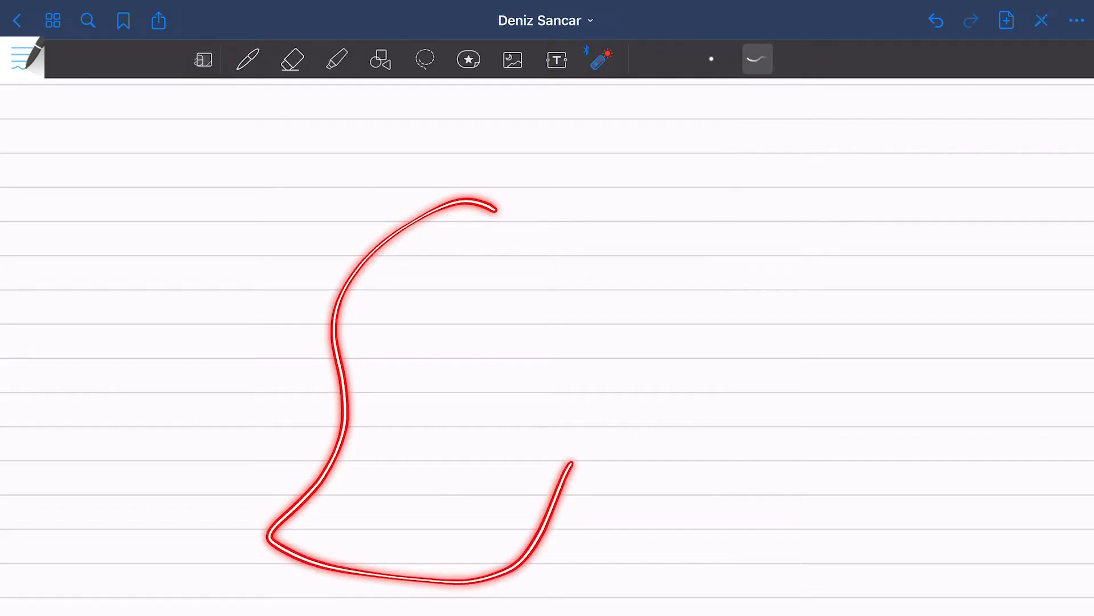
click(937, 21)
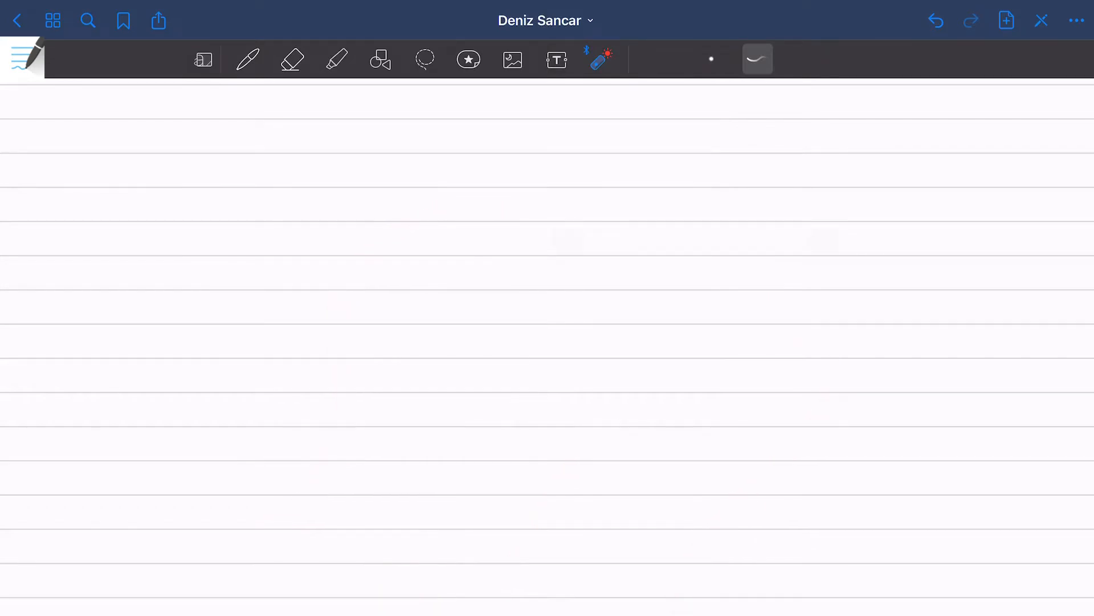
click(292, 58)
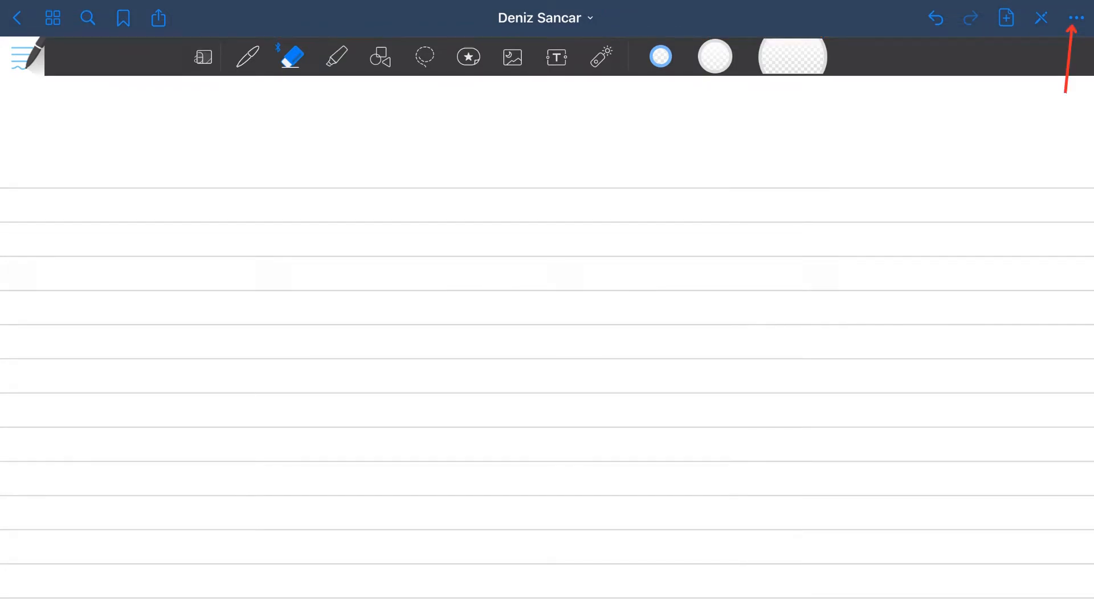
Check Study Flashcards from the More menu (no flashcards yet), then set the notebook to read-only viewing.
click(1075, 17)
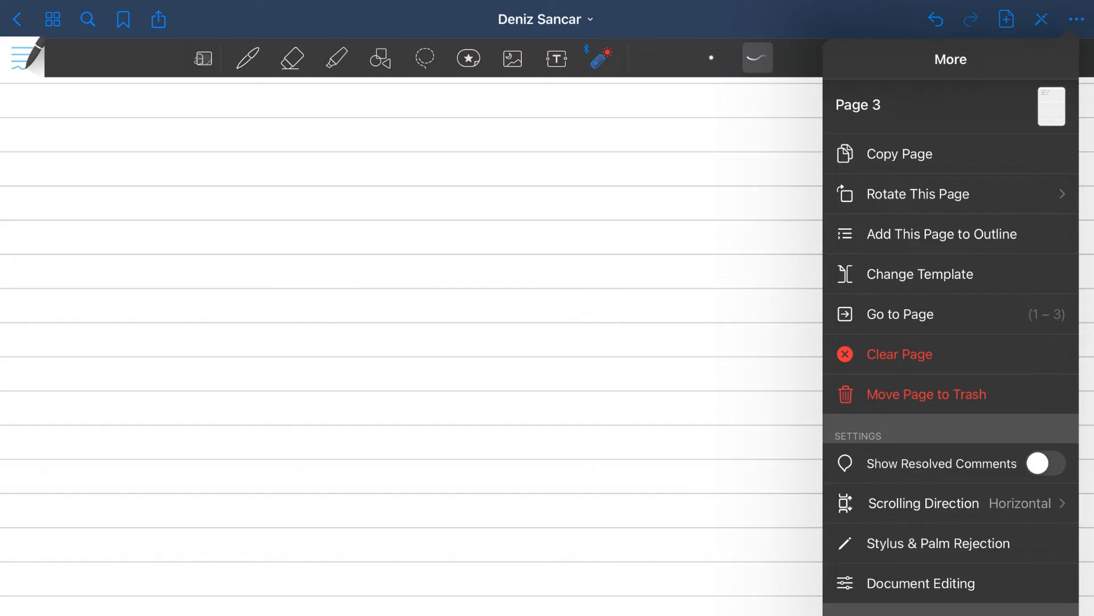
click(920, 583)
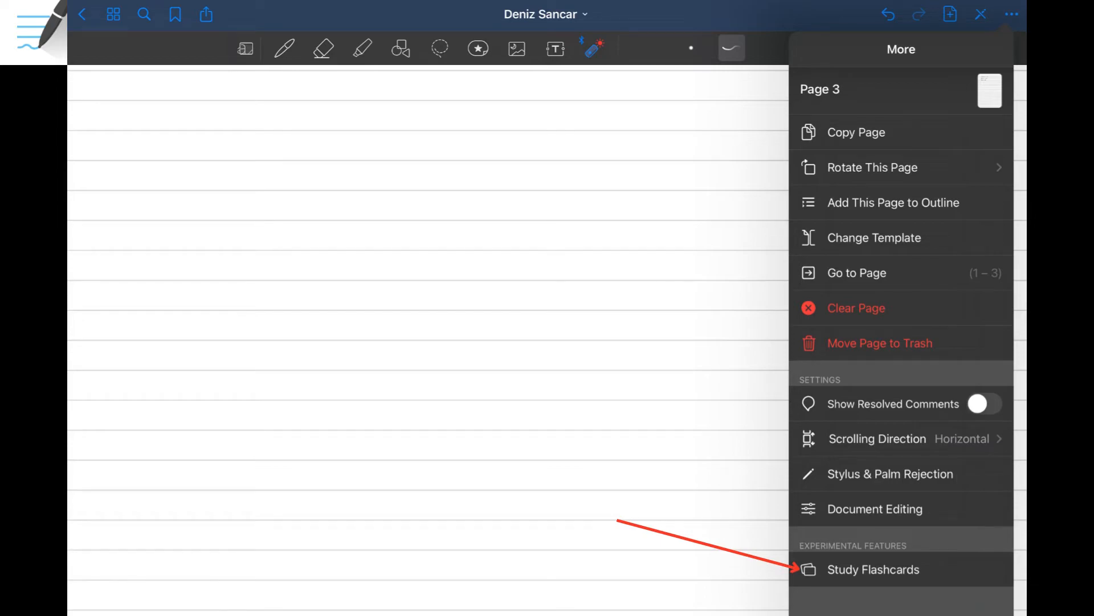
click(872, 569)
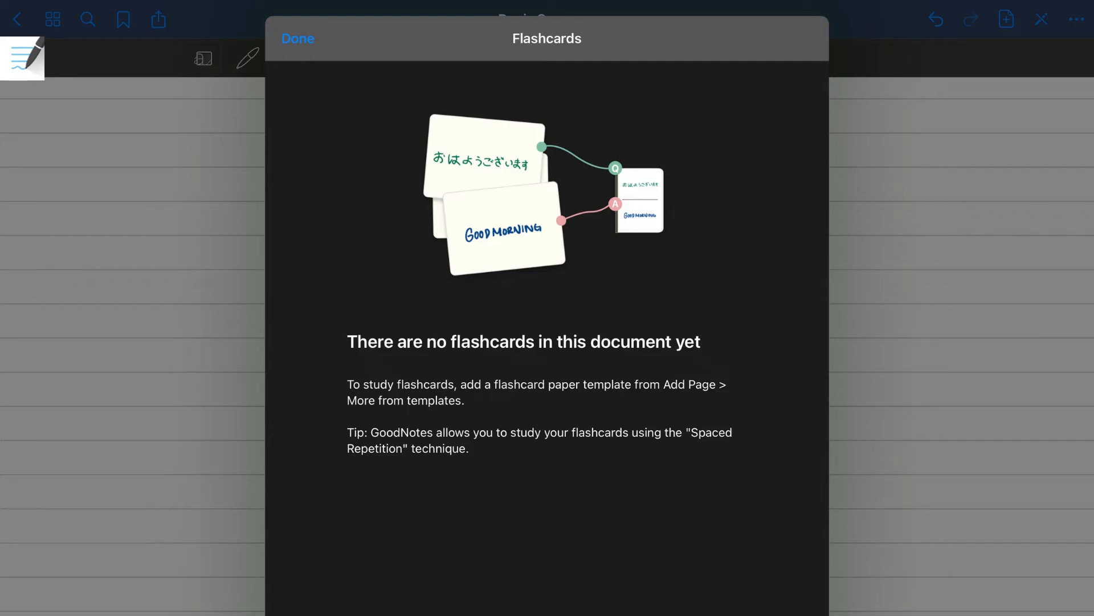
click(298, 39)
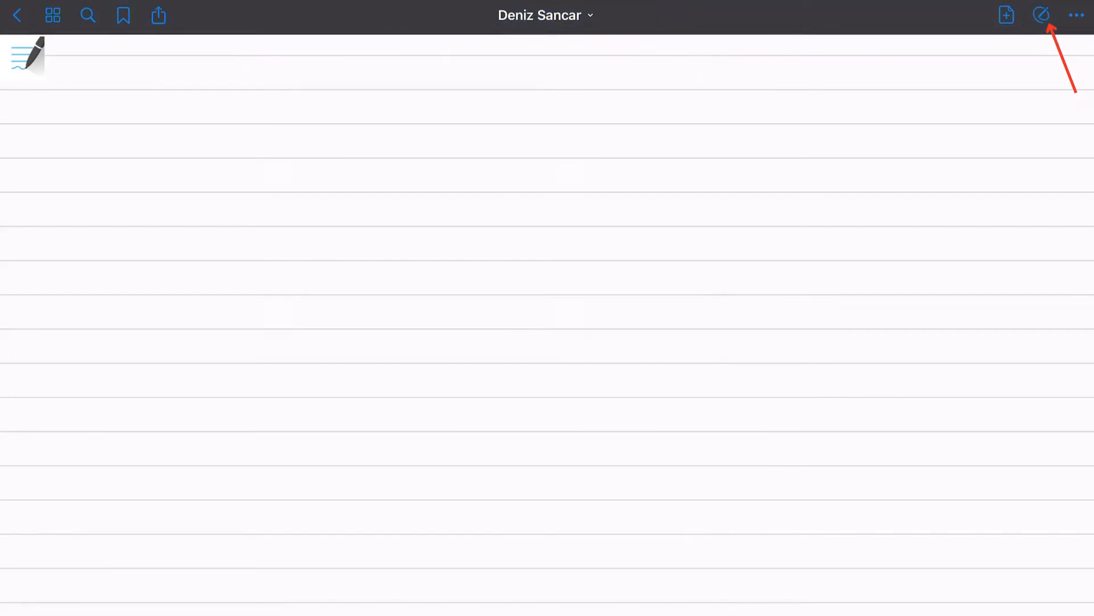
Restore the editing toolbar and show thumbnails of the notebook's three pages.
click(1041, 15)
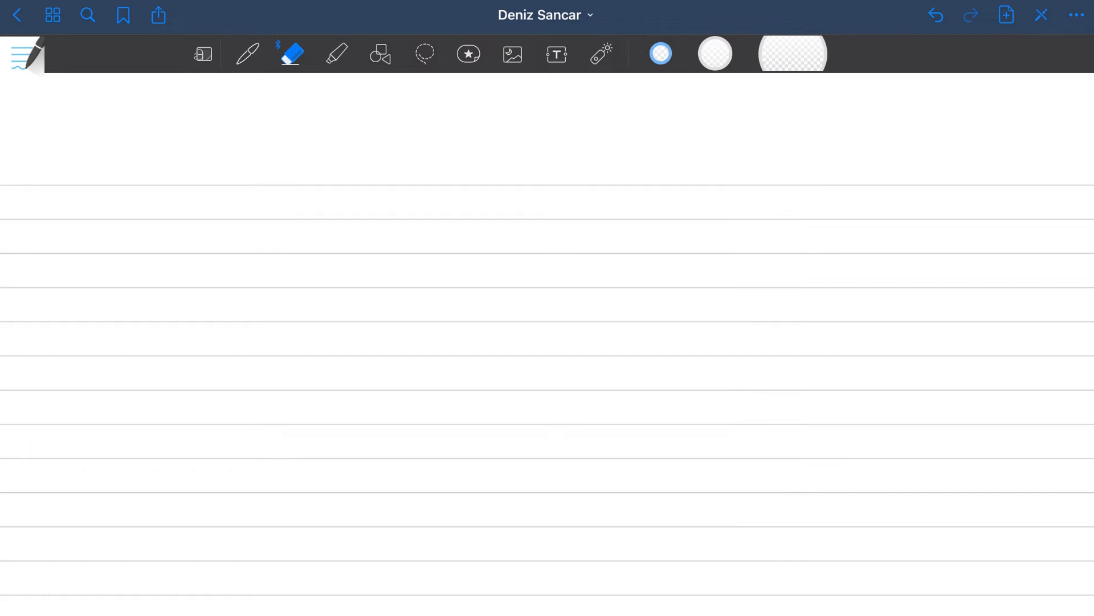
click(157, 15)
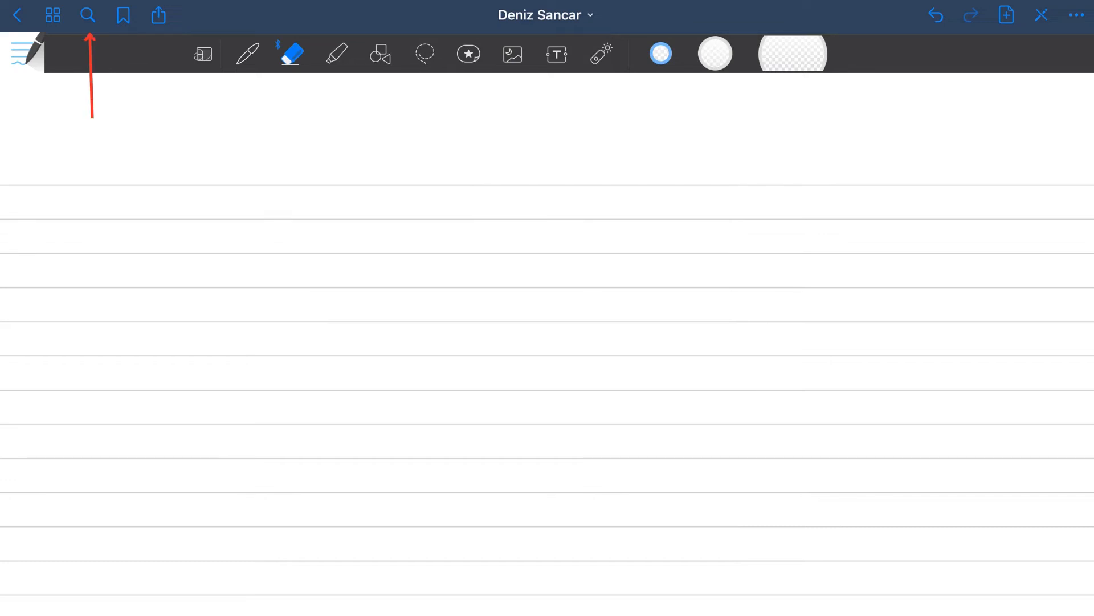
click(54, 15)
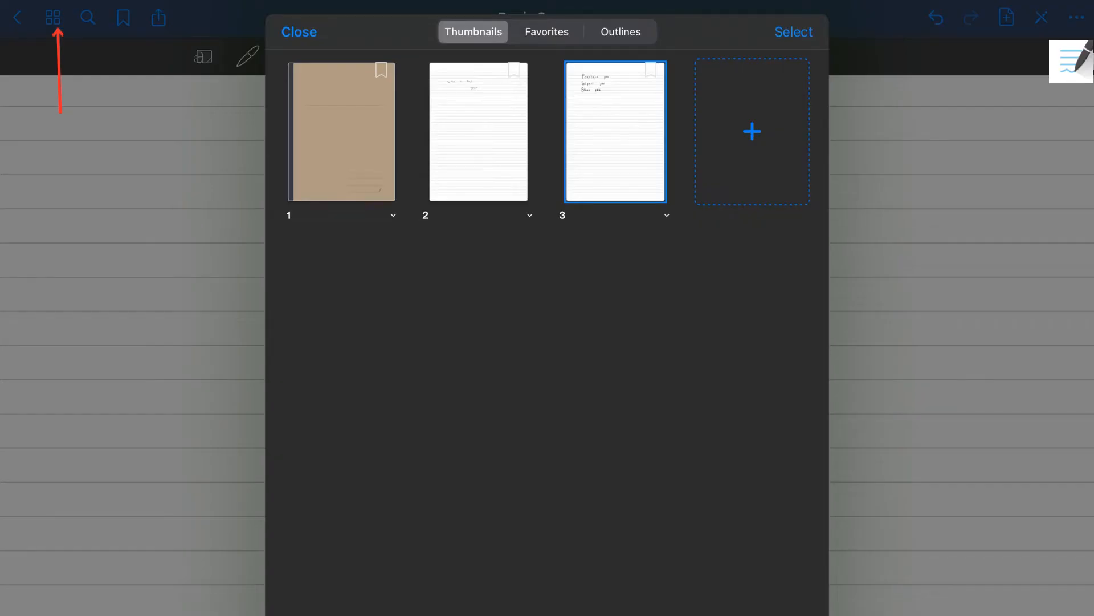